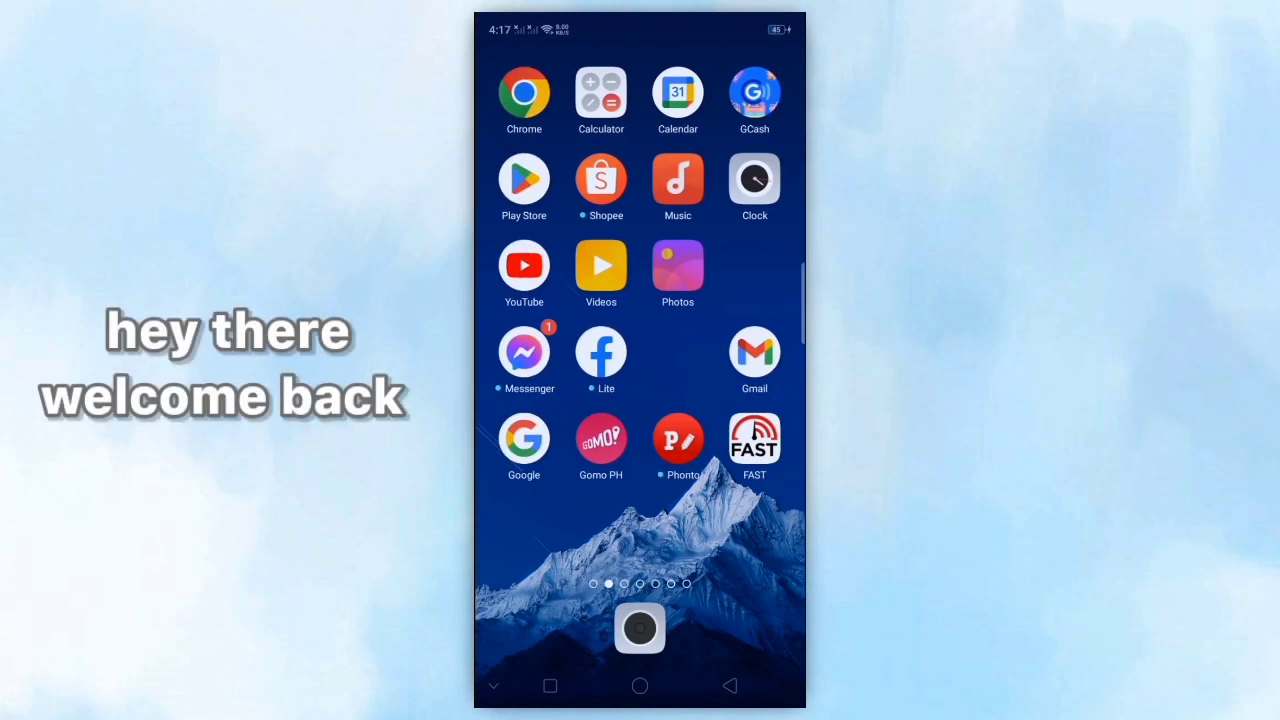
- Swipe into app search on the home screen and search 'sett' to find Settings
scroll(left, 3)
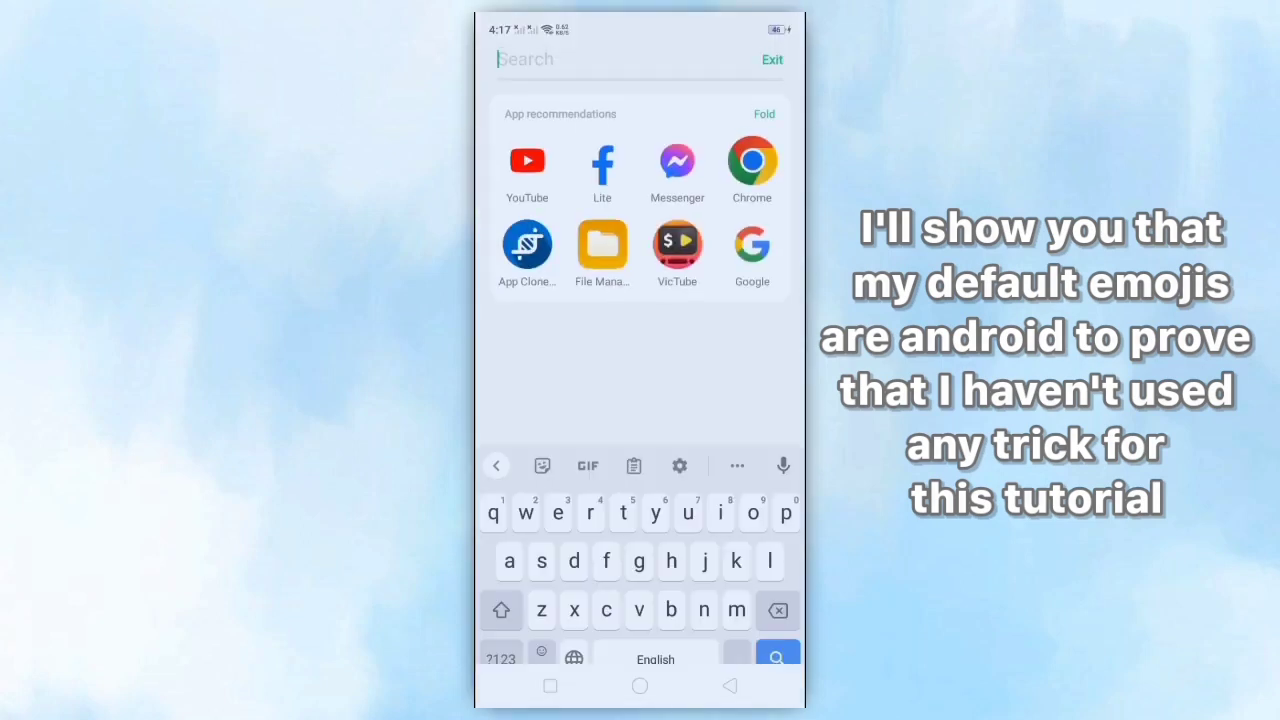
text(sett)
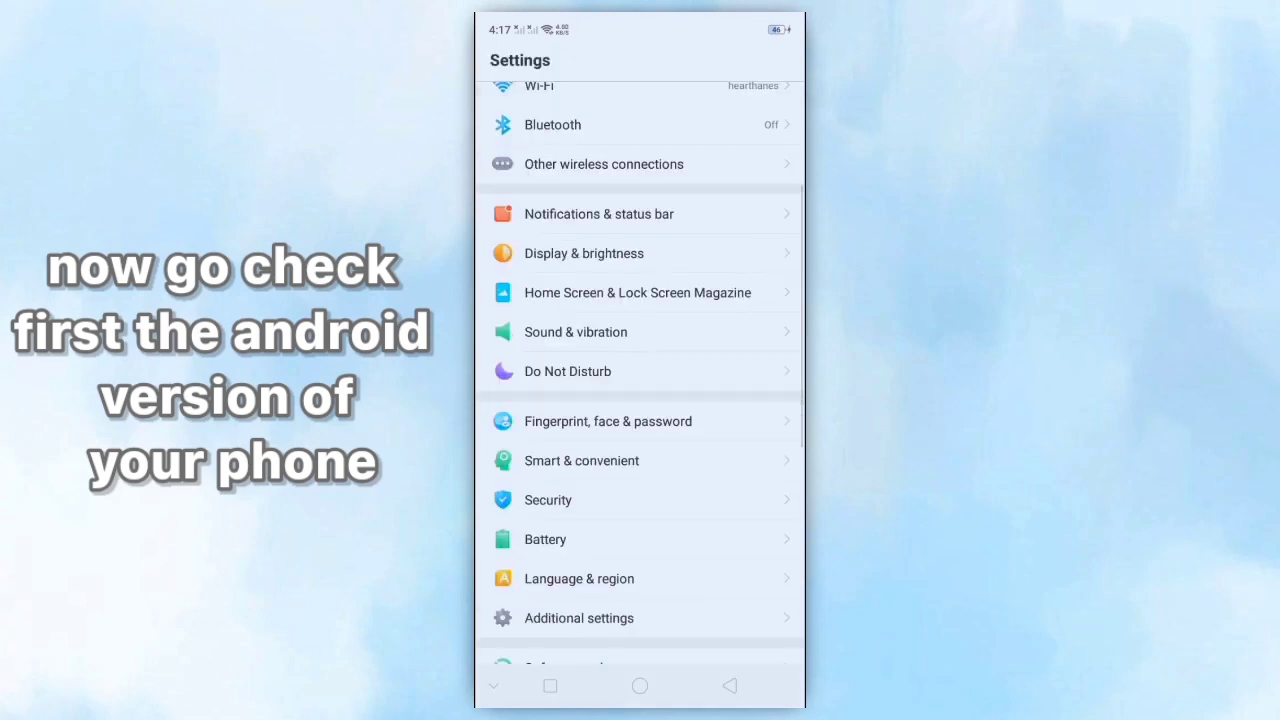
- Scroll the Settings list and open About phone to view the Android version
scroll(down, 3)
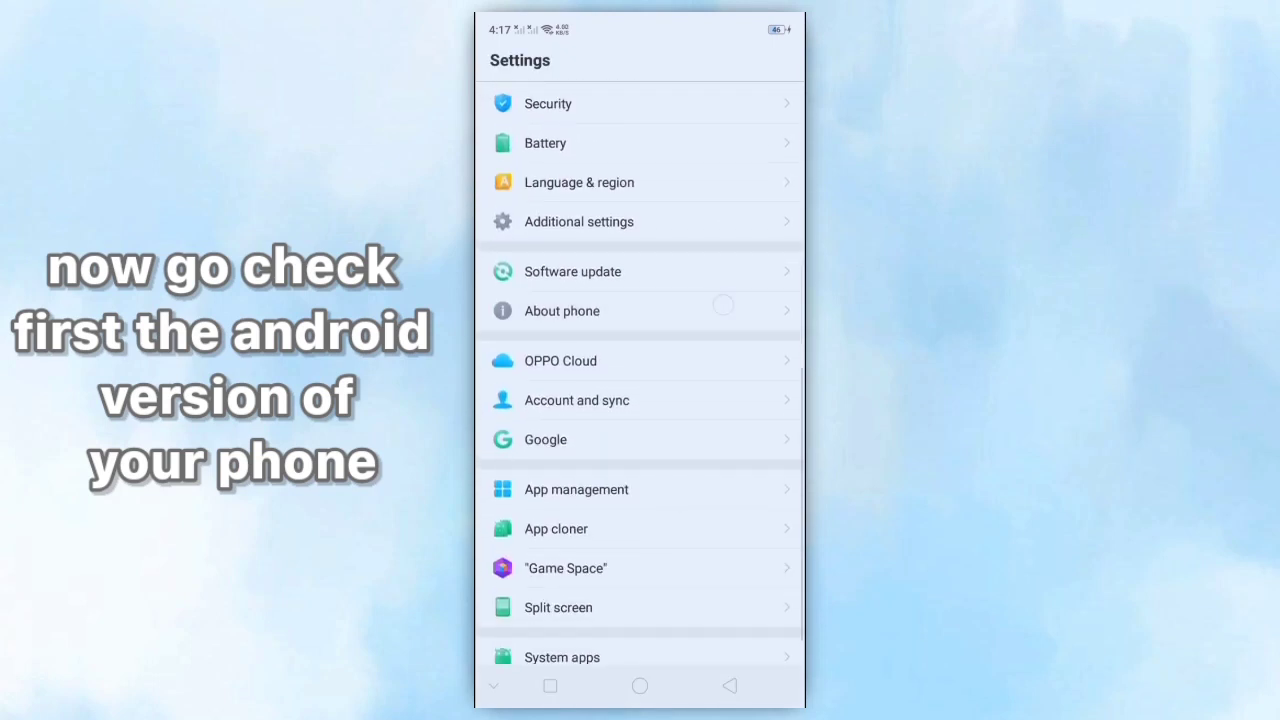
click(562, 311)
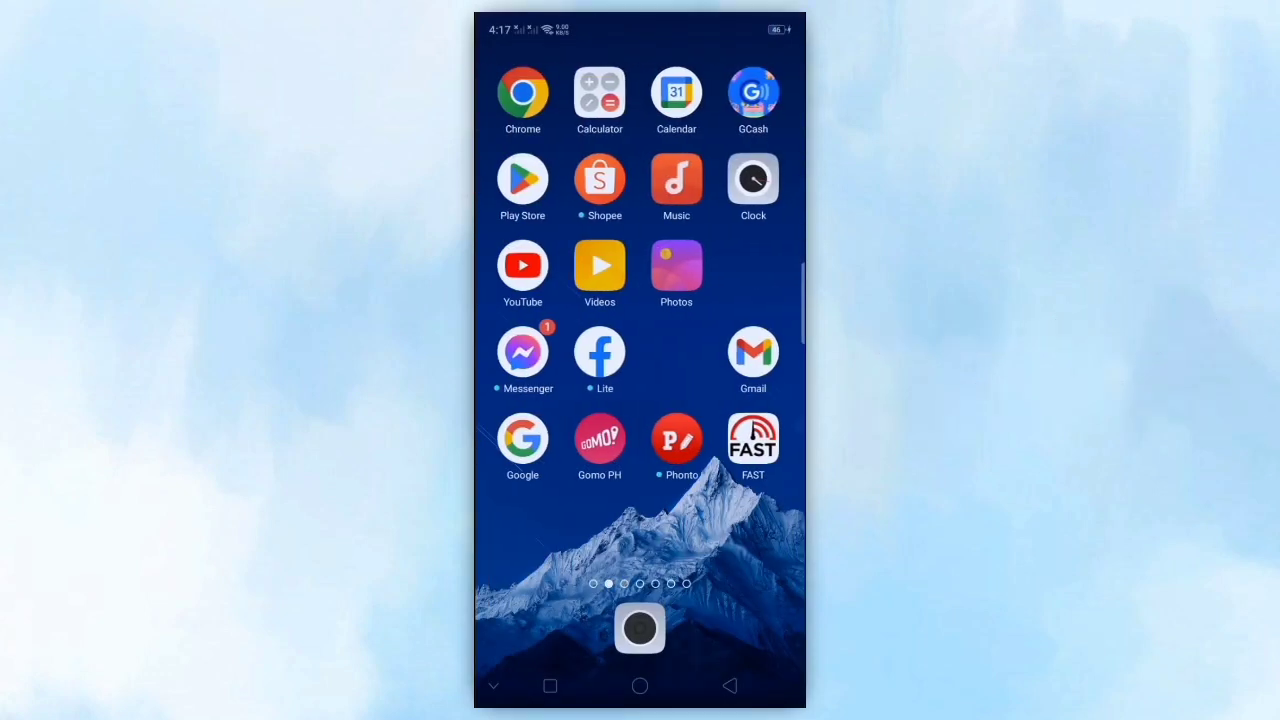
- Install Messenger-Android 8-iOS16.apk from the 00 folder in Phone Storage using File Manager
scroll(left, 3)
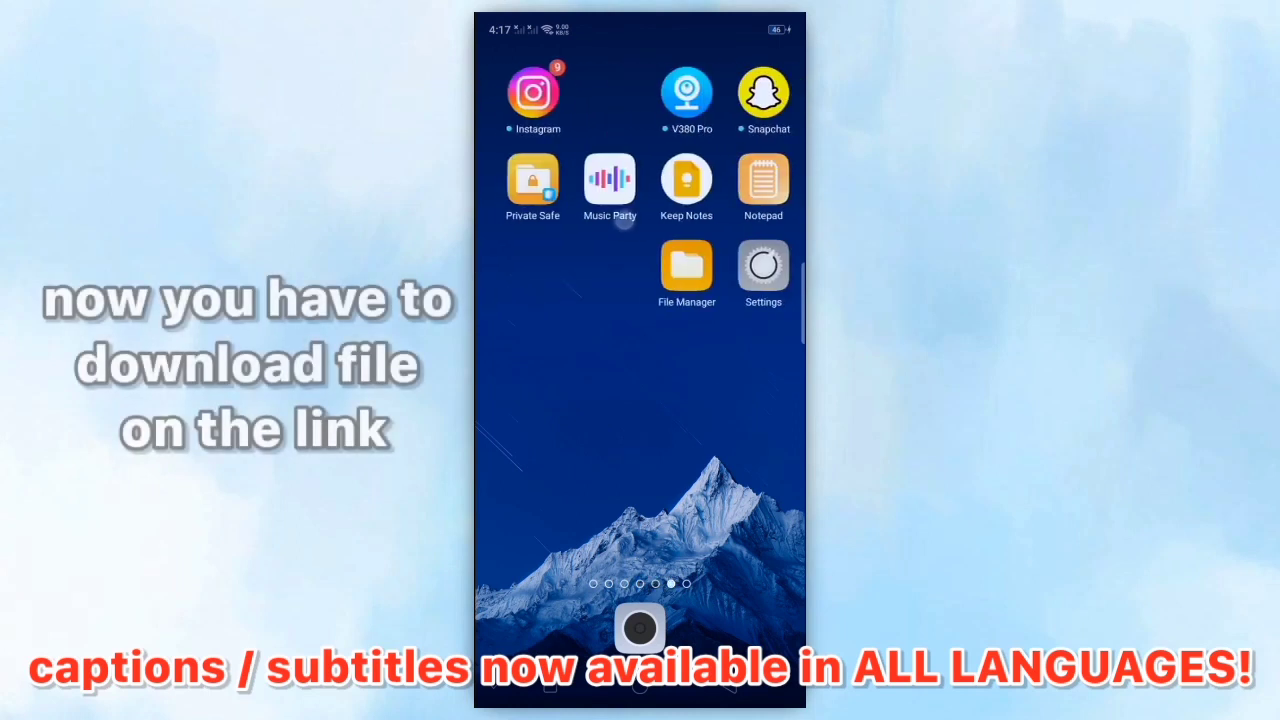
click(686, 267)
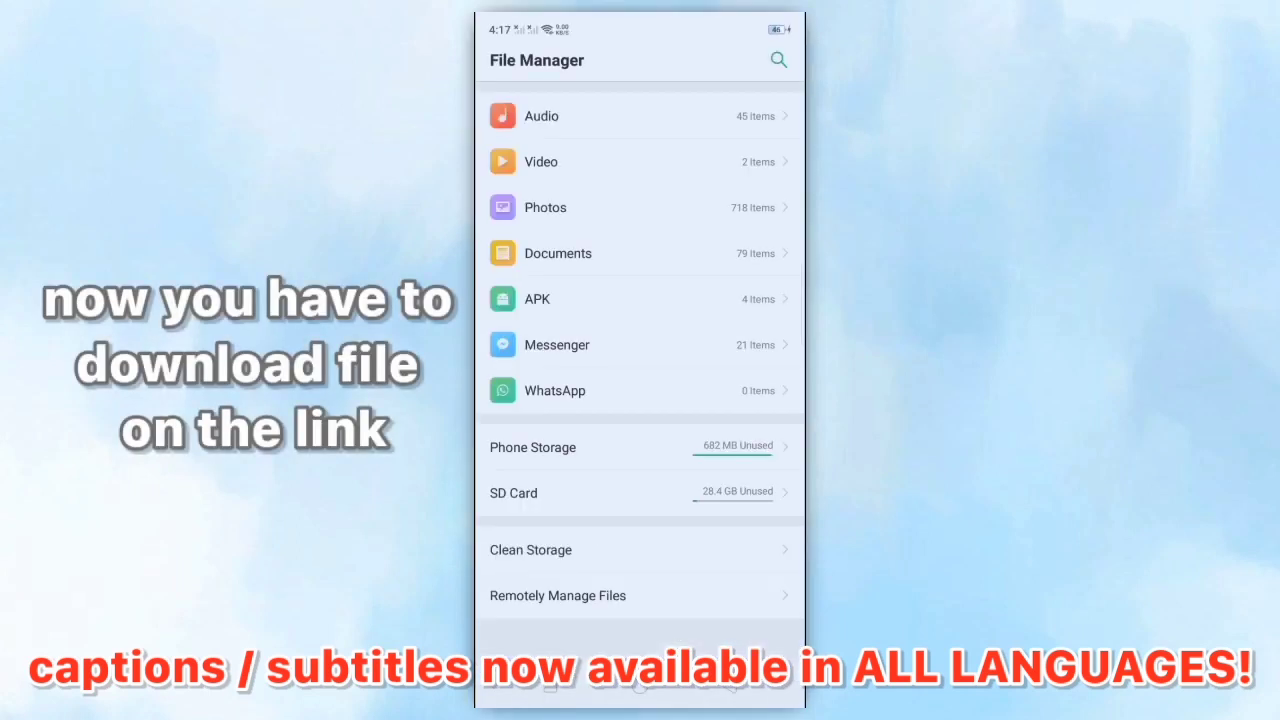
click(532, 447)
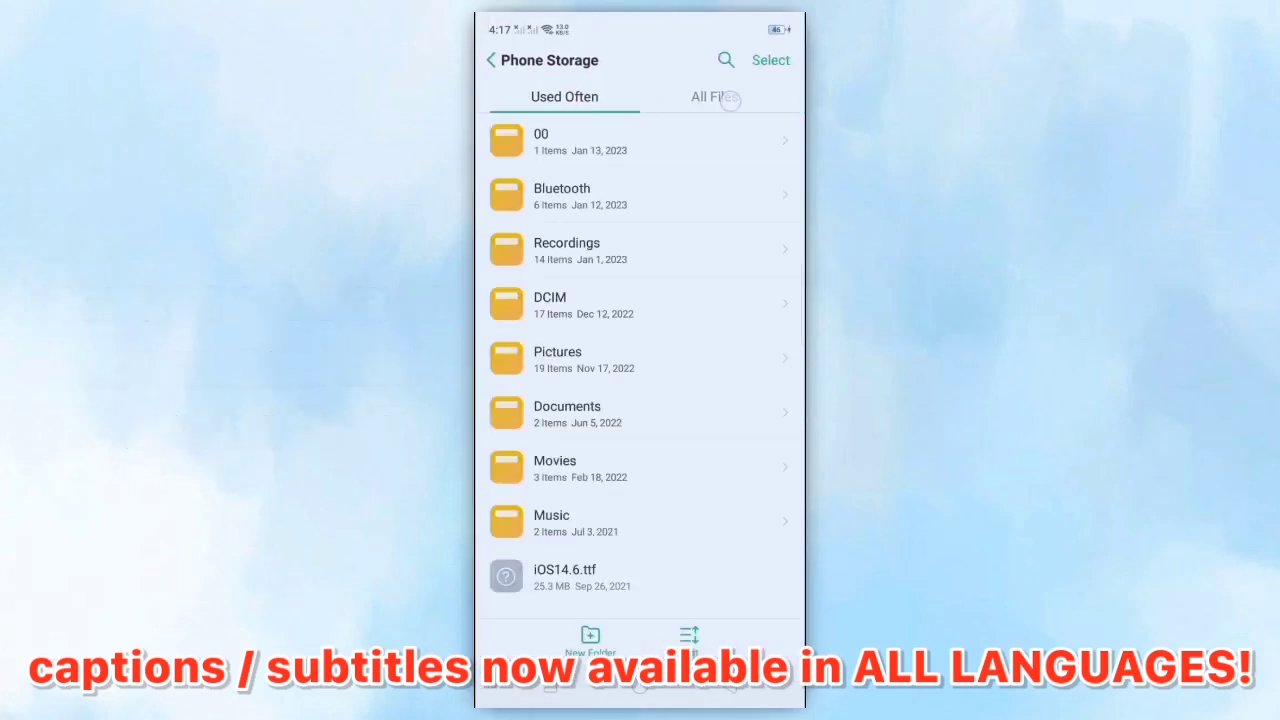
click(542, 140)
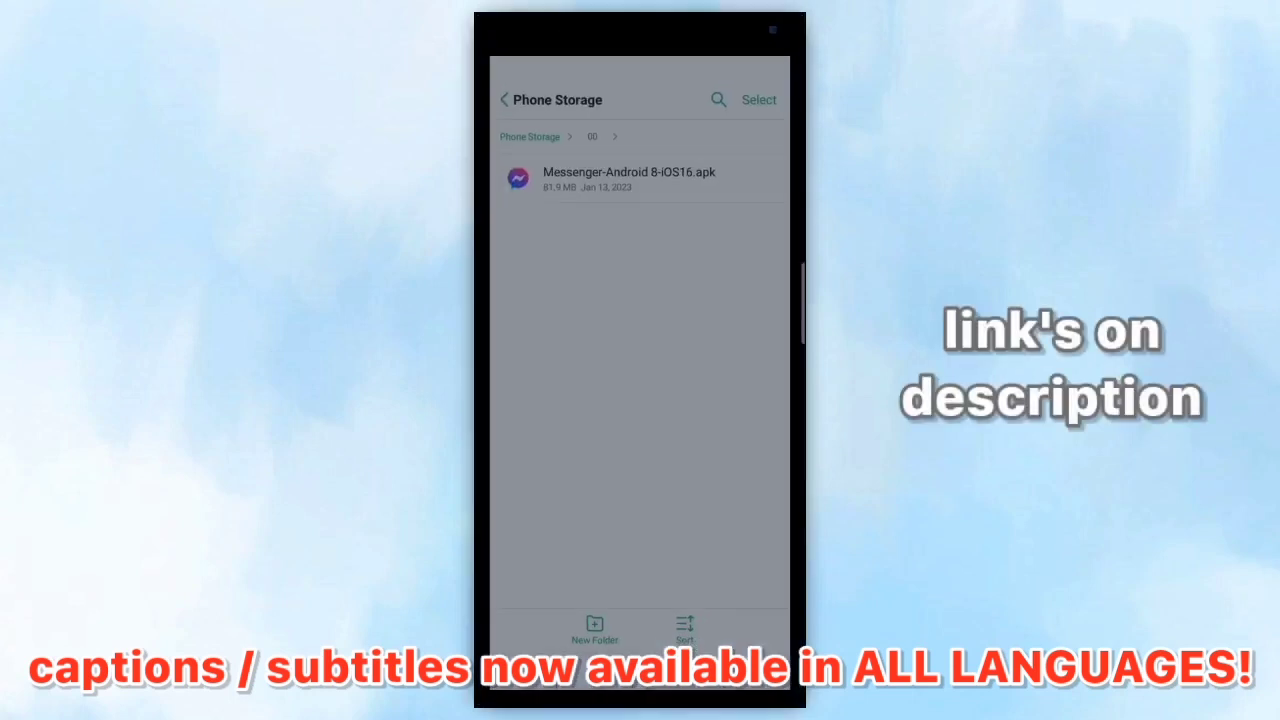
click(638, 178)
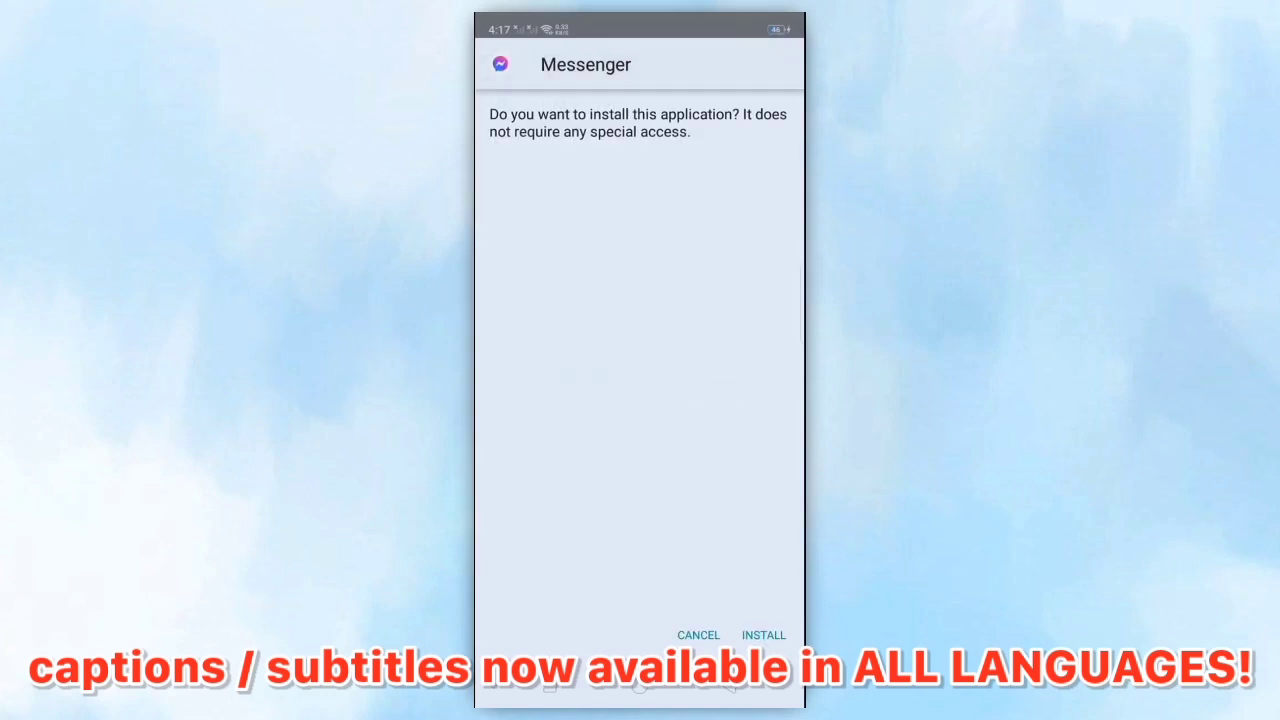
click(770, 633)
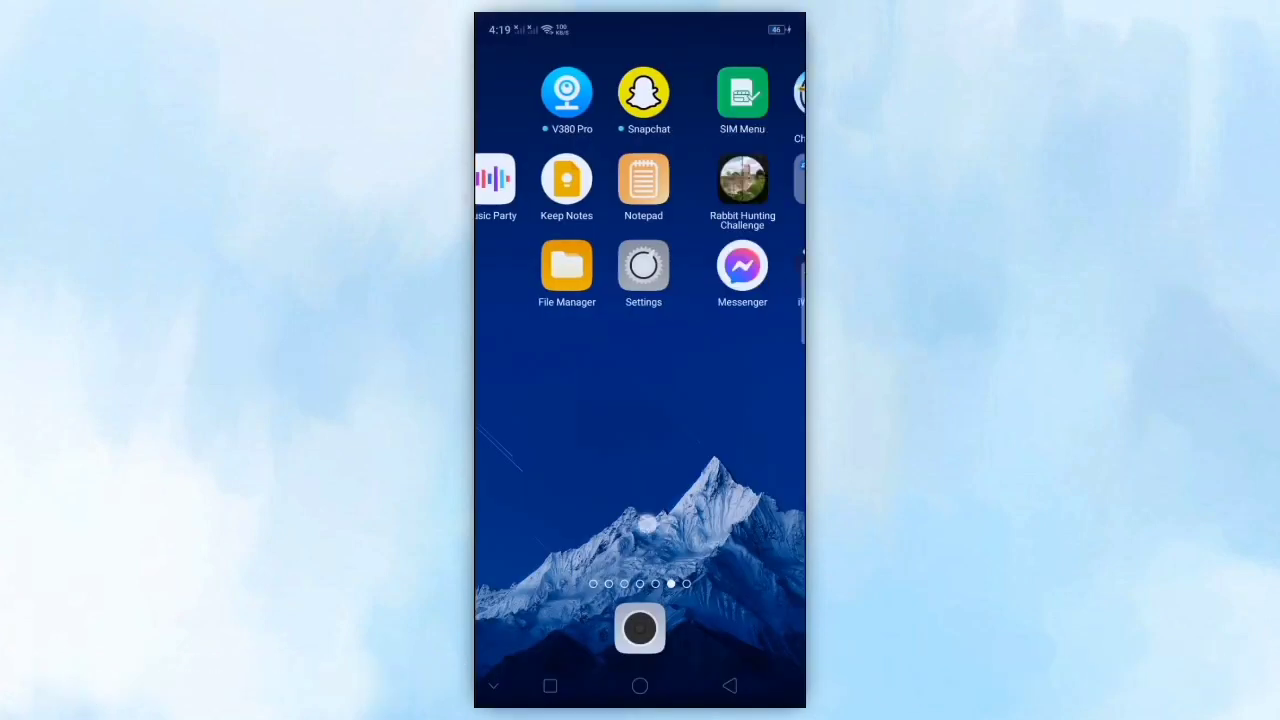
- Launch the newly installed Messenger and decline uploading contacts
scroll(left, 3)
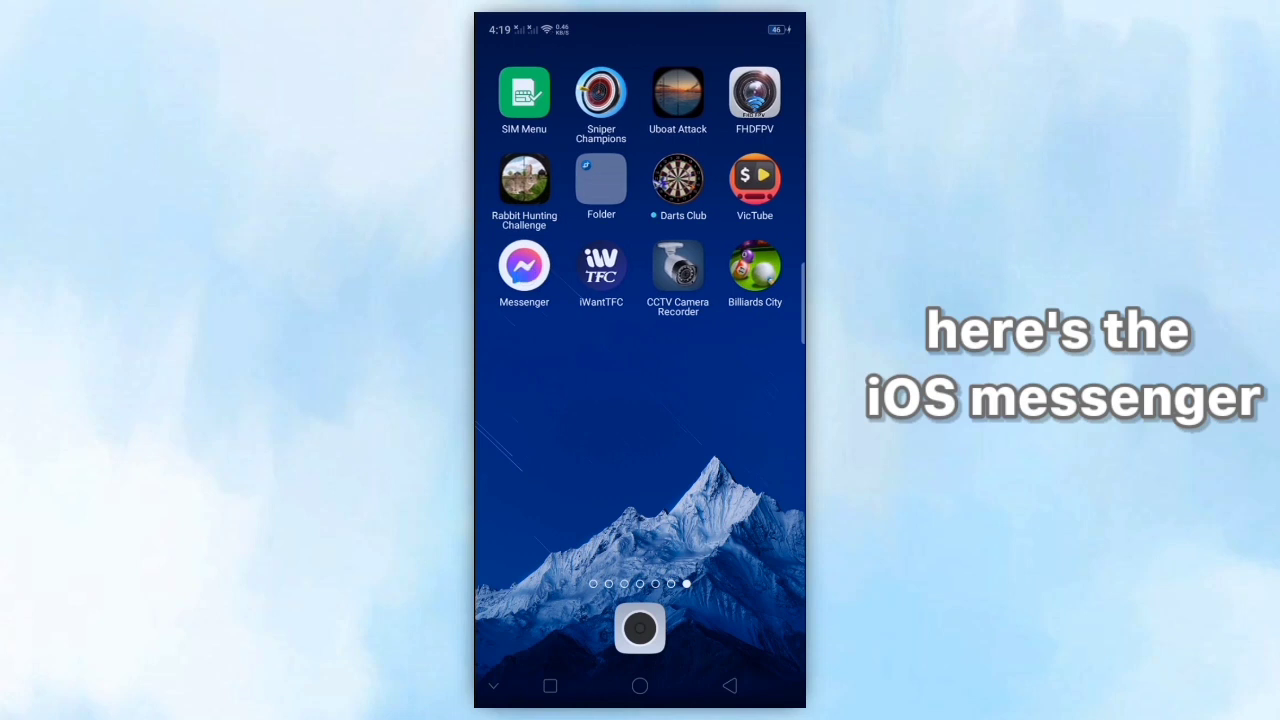
click(523, 265)
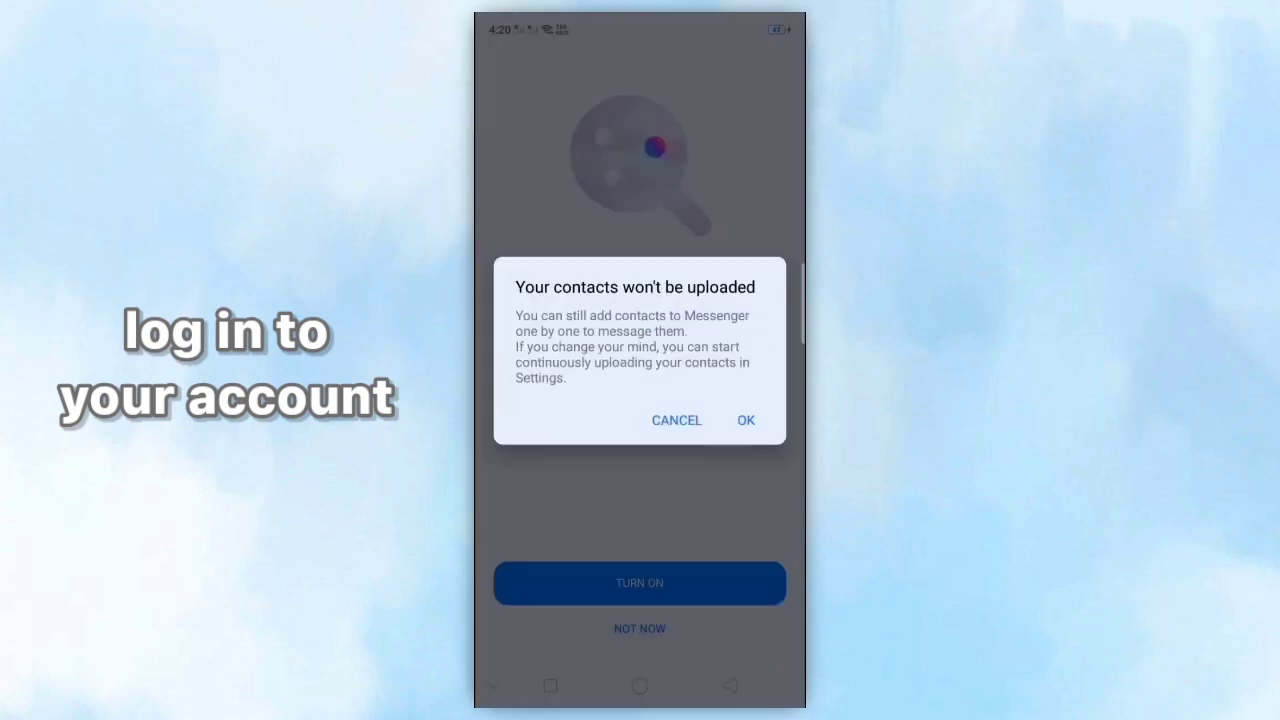
click(745, 420)
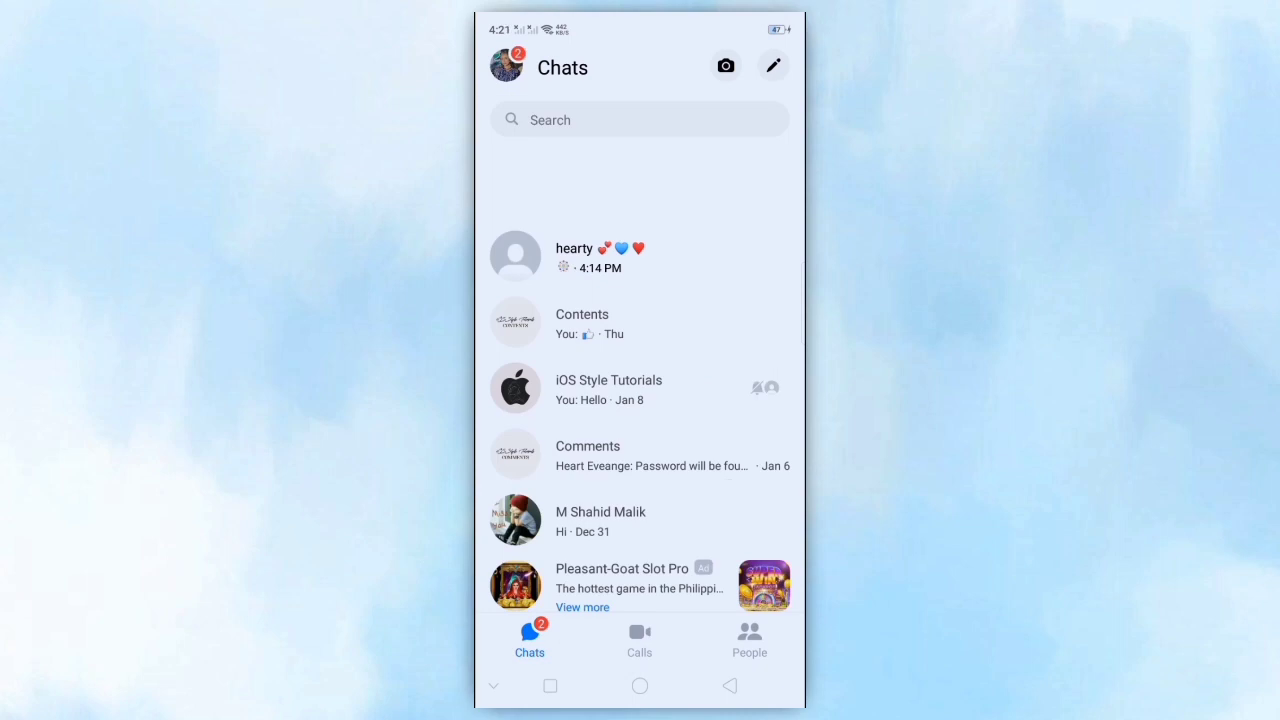
- Open the hearty chat, bring up the emoji message's options, then show Recents
click(590, 256)
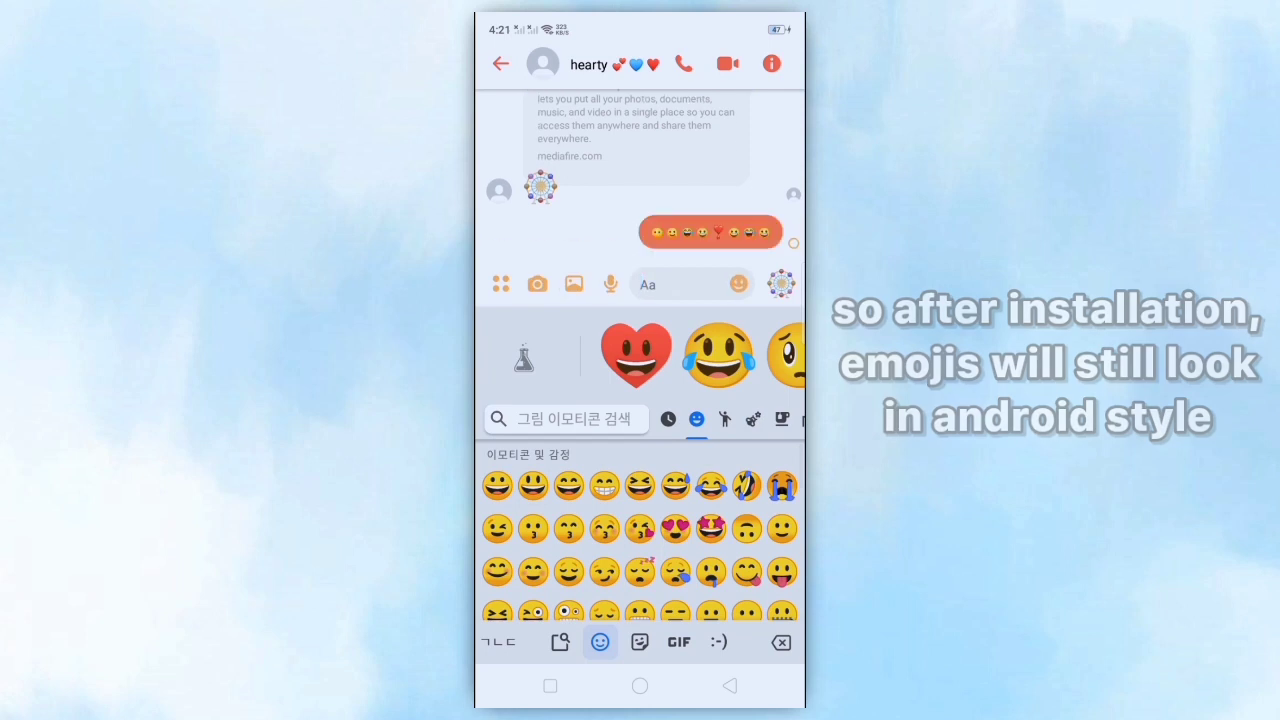
click(710, 231)
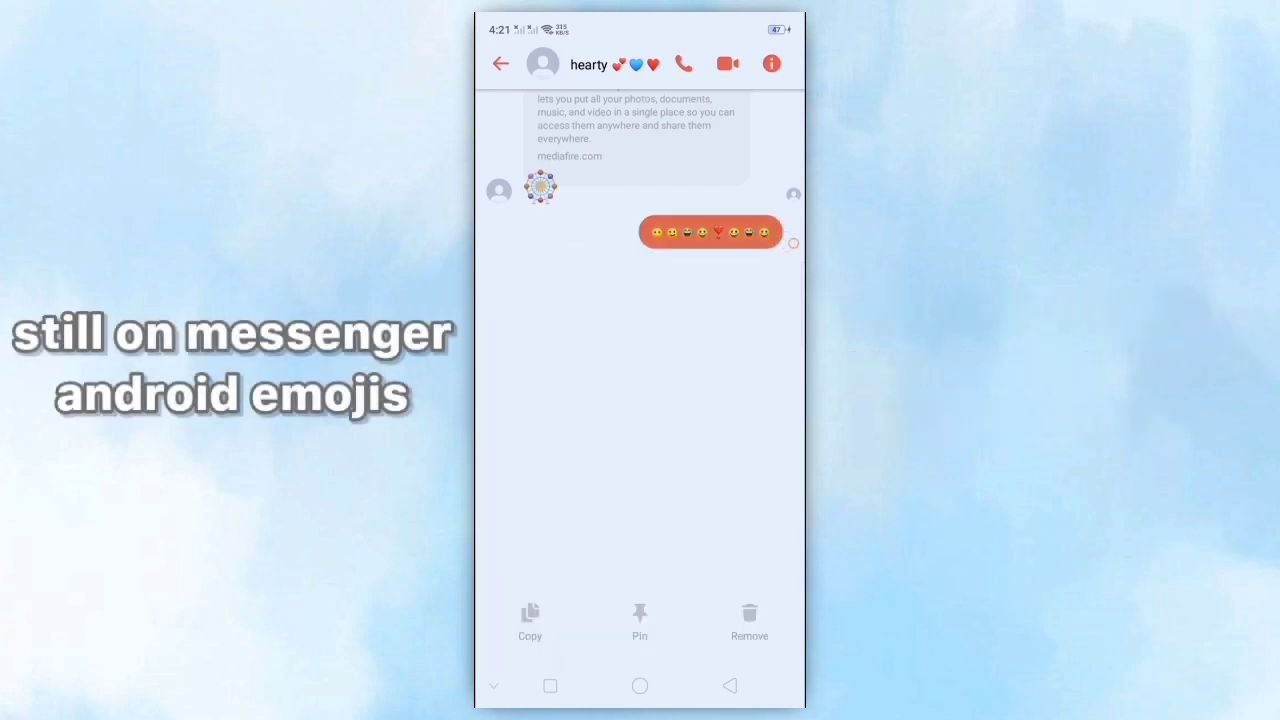
click(635, 397)
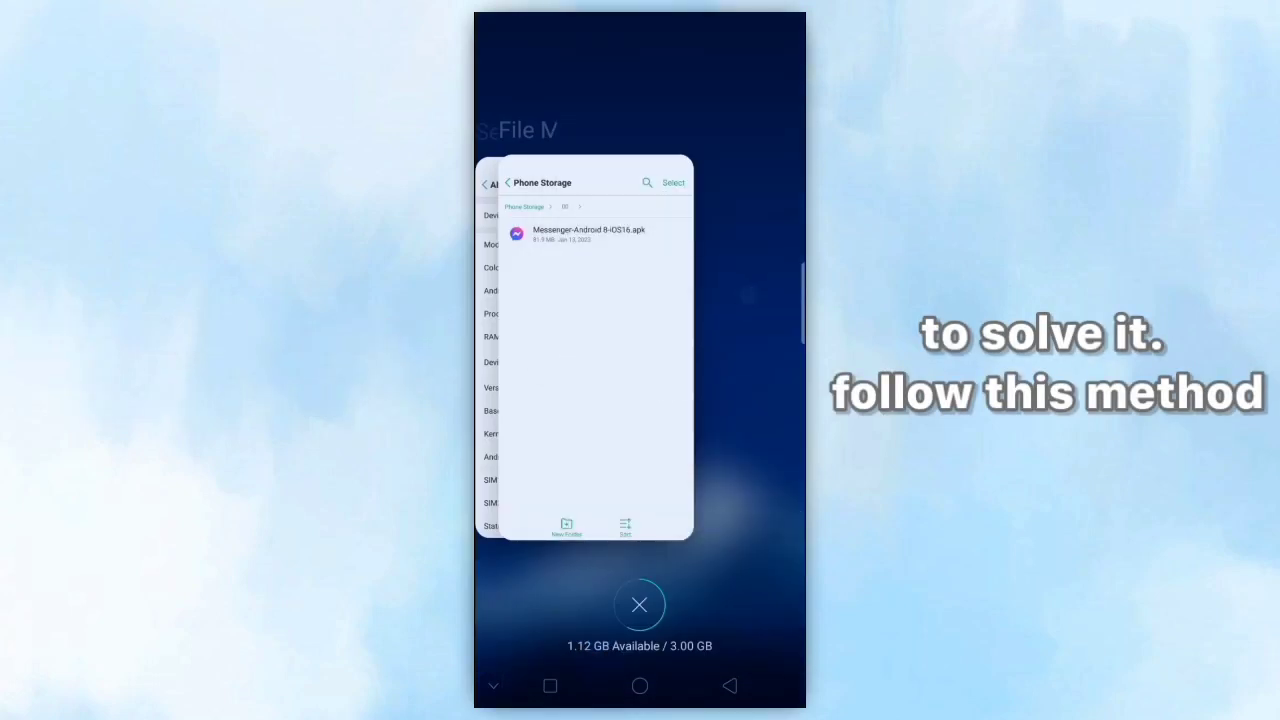
- Clear recent apps, reopen Messenger past the cross-app intro, then close all apps again
click(639, 604)
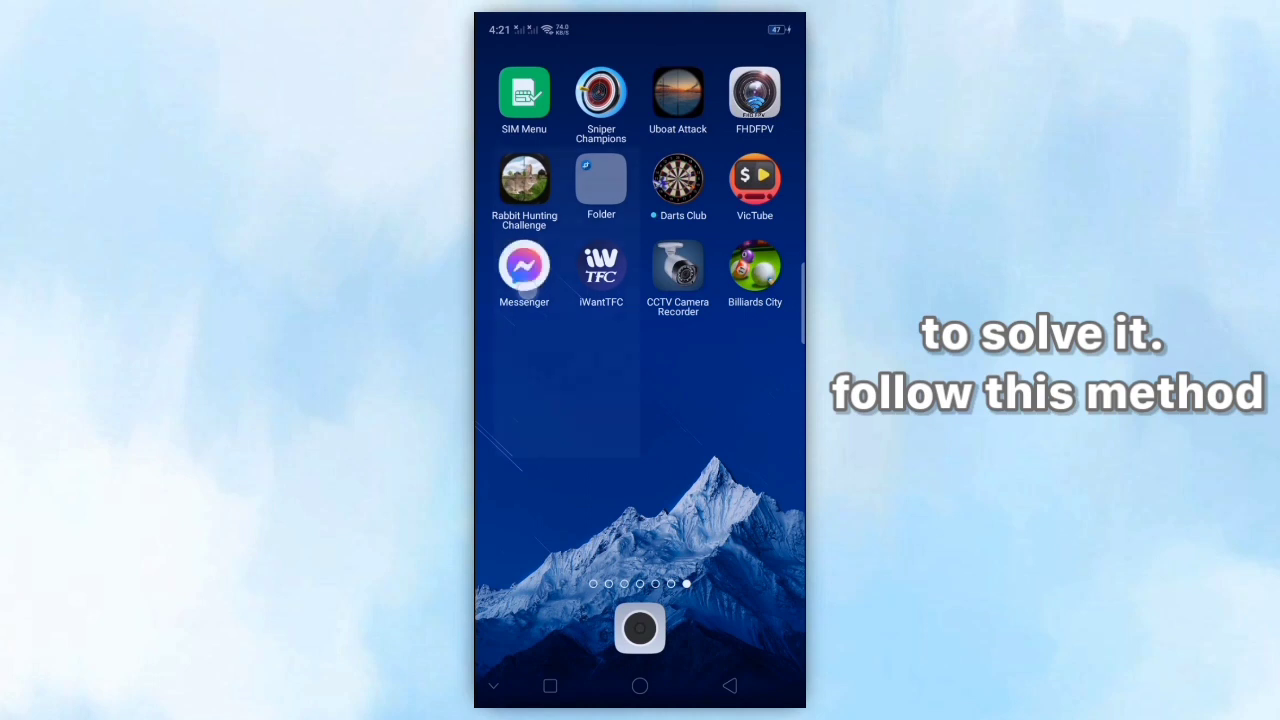
click(524, 270)
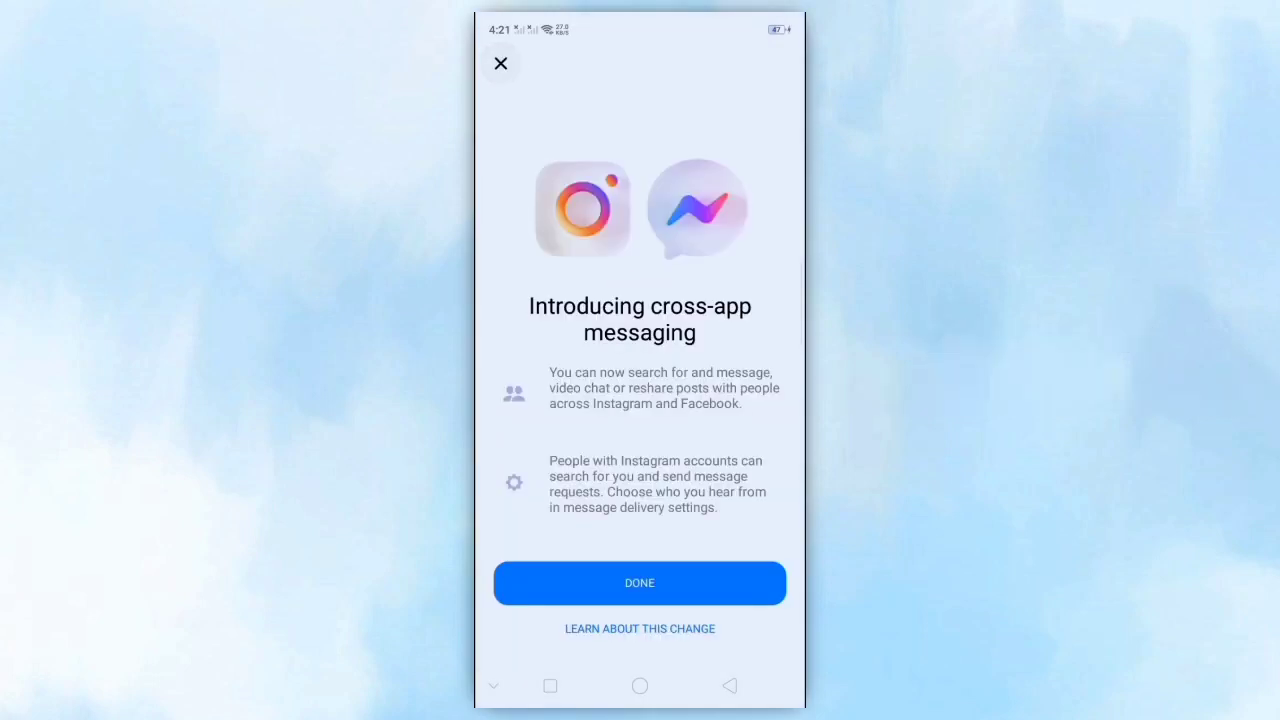
click(639, 583)
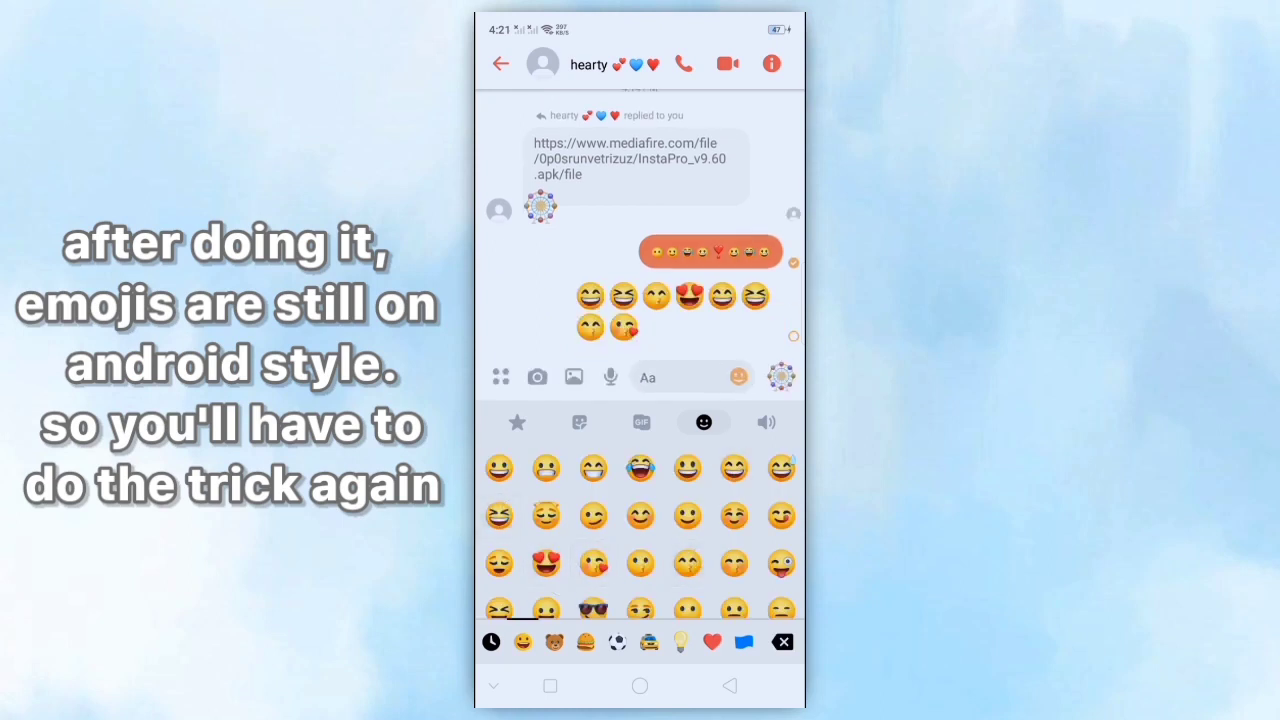
click(500, 64)
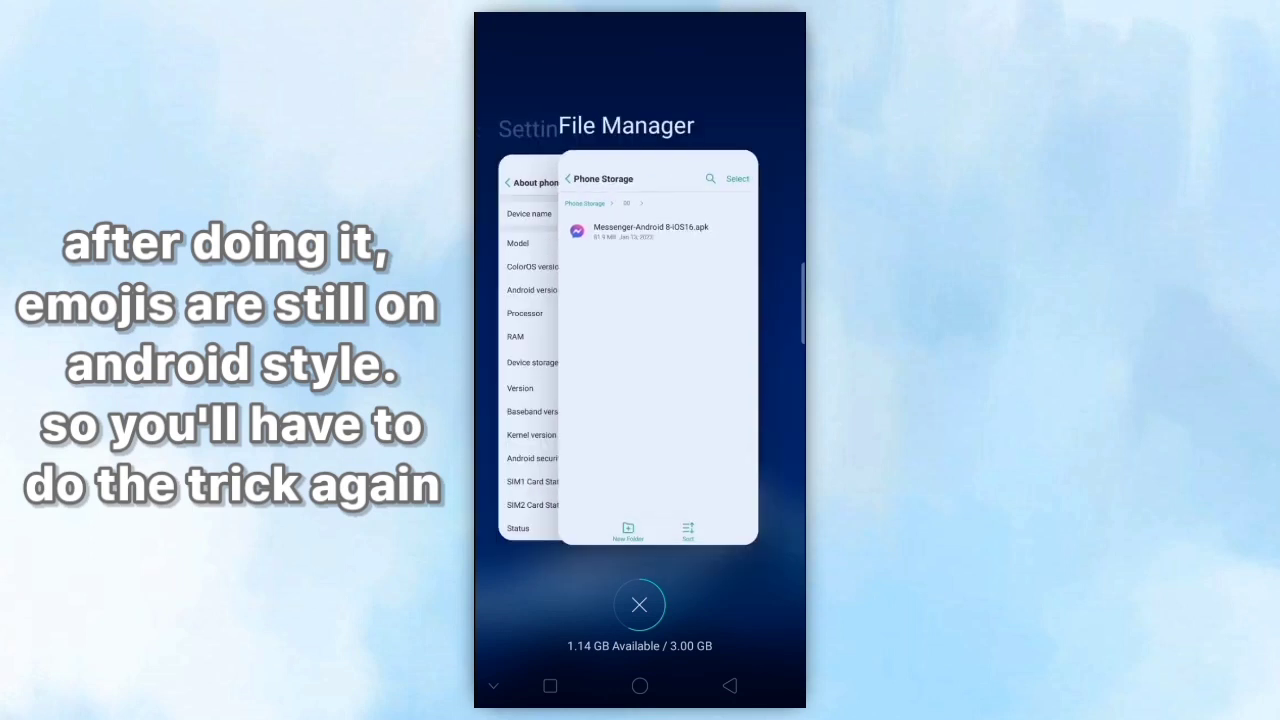
click(638, 604)
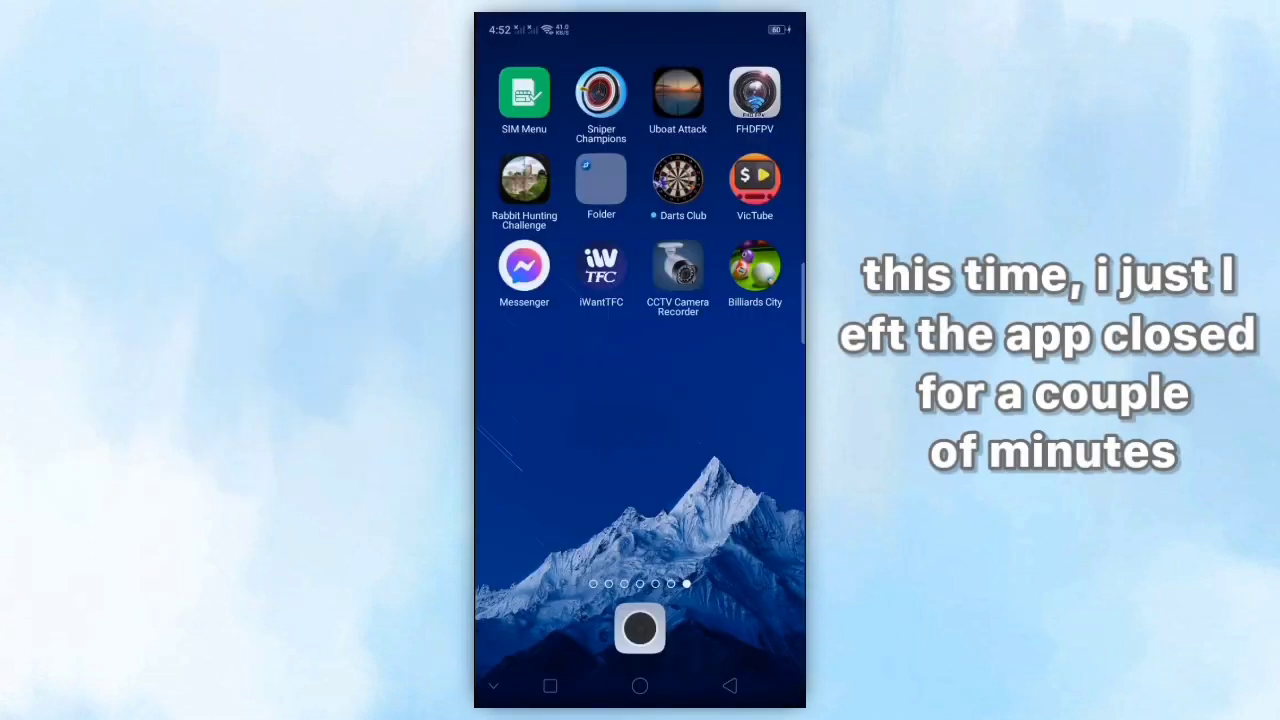
- Reopen Messenger, accept the APP MODIFIED notice, and send a message in the hearty chat
click(523, 266)
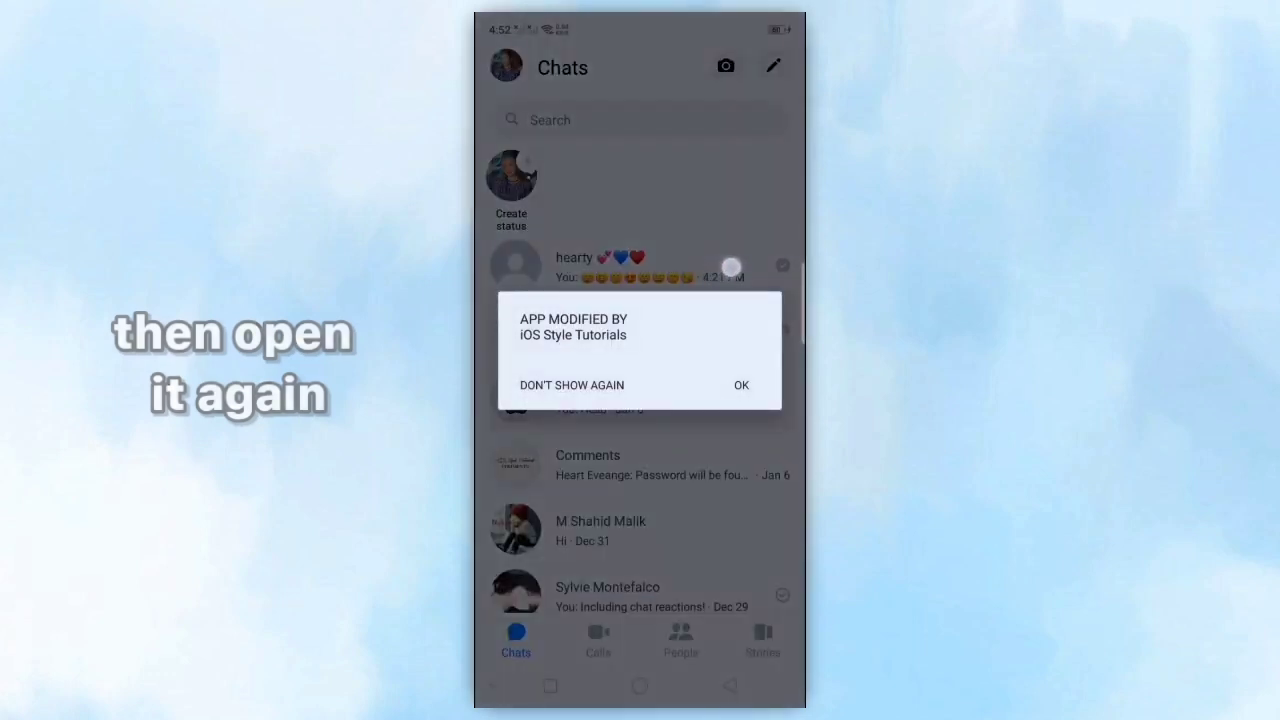
click(740, 385)
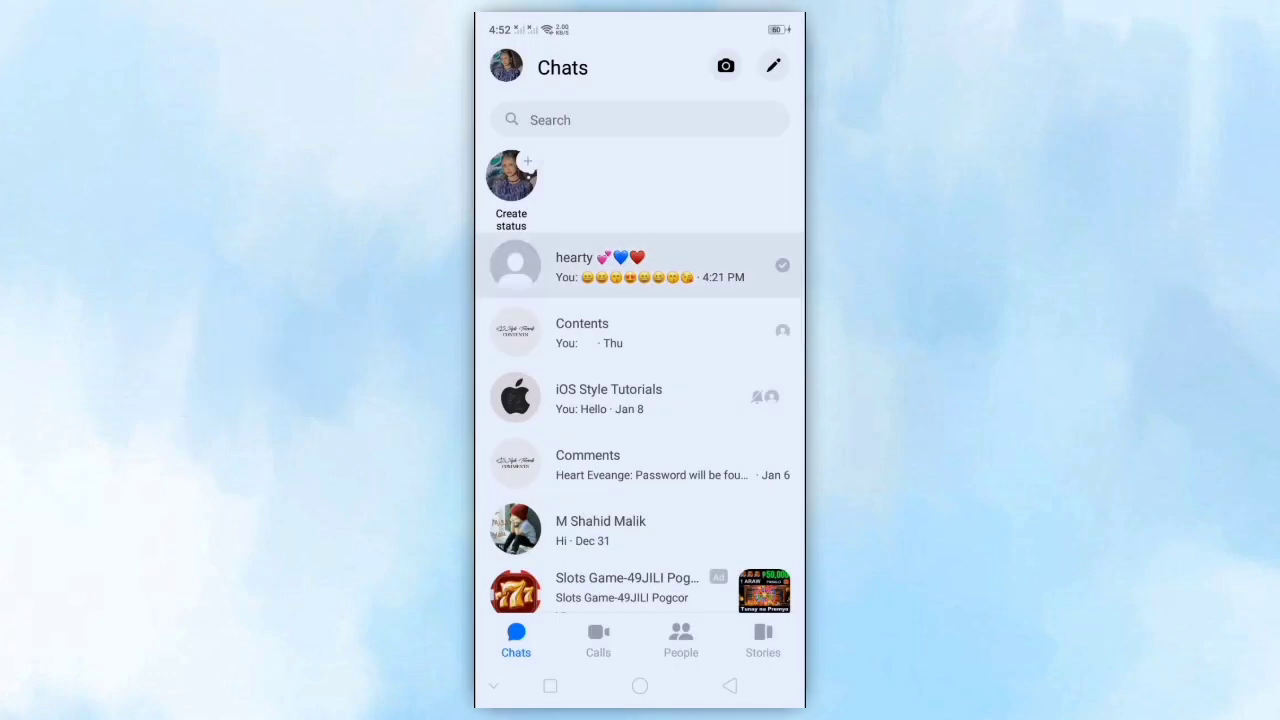
click(640, 266)
text(IOS EMOJIS O)
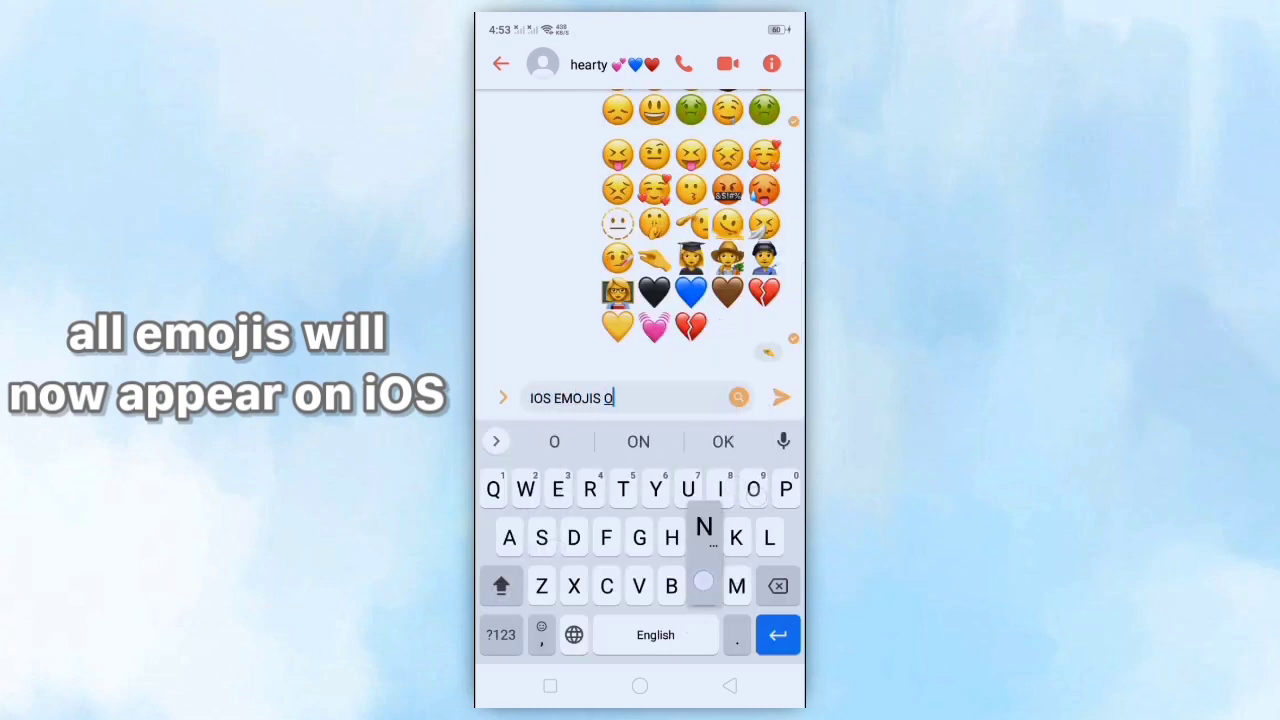
click(781, 397)
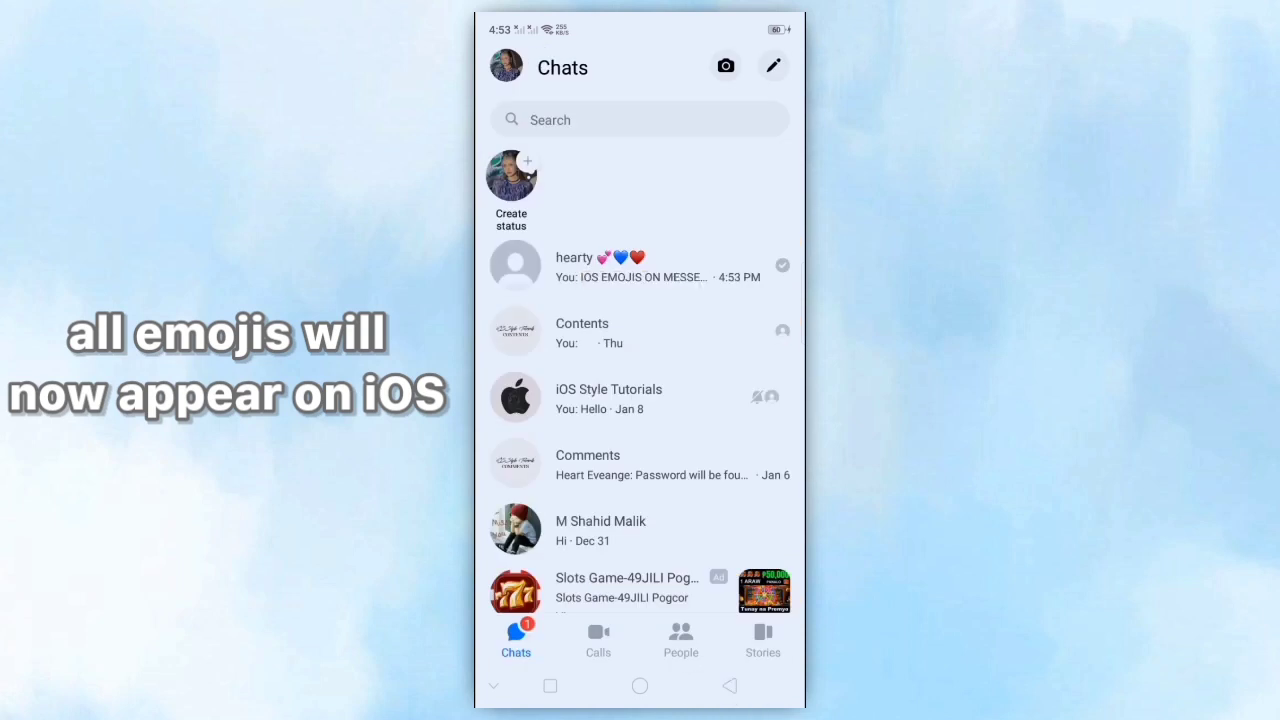
- Post a 24-hour 'sleeping' status with an iOS-style emoji
click(513, 172)
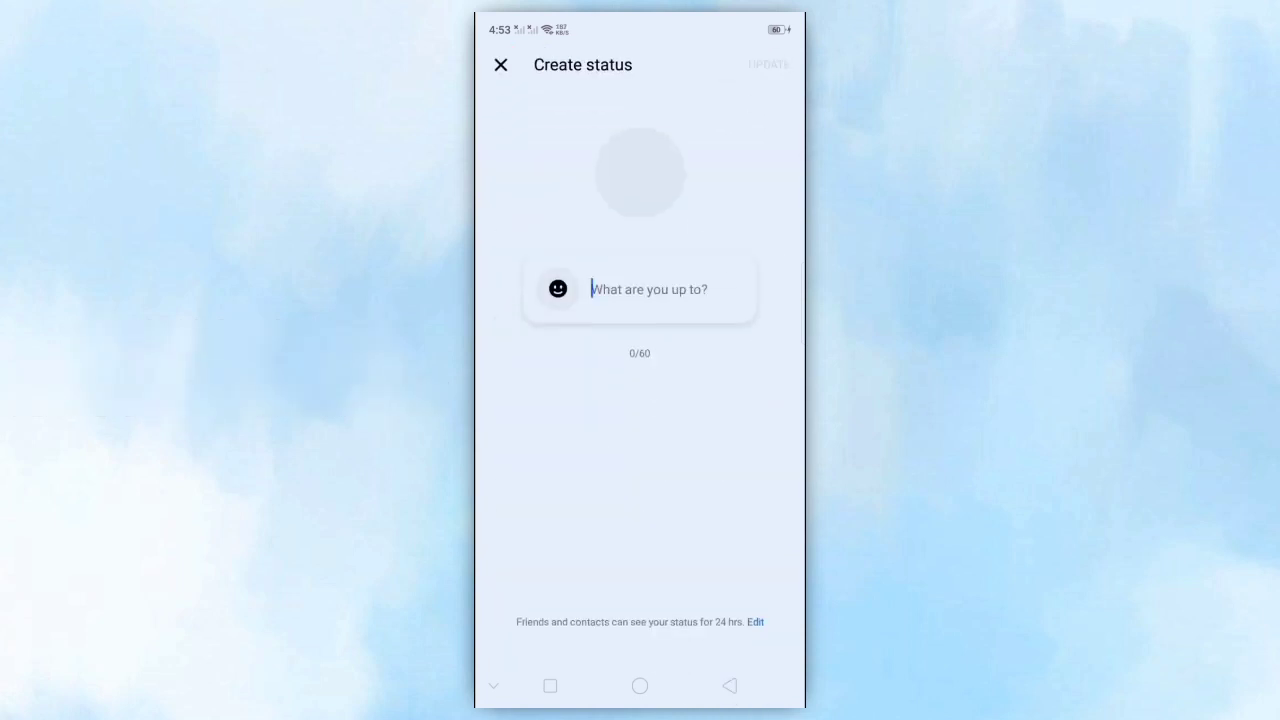
click(648, 289)
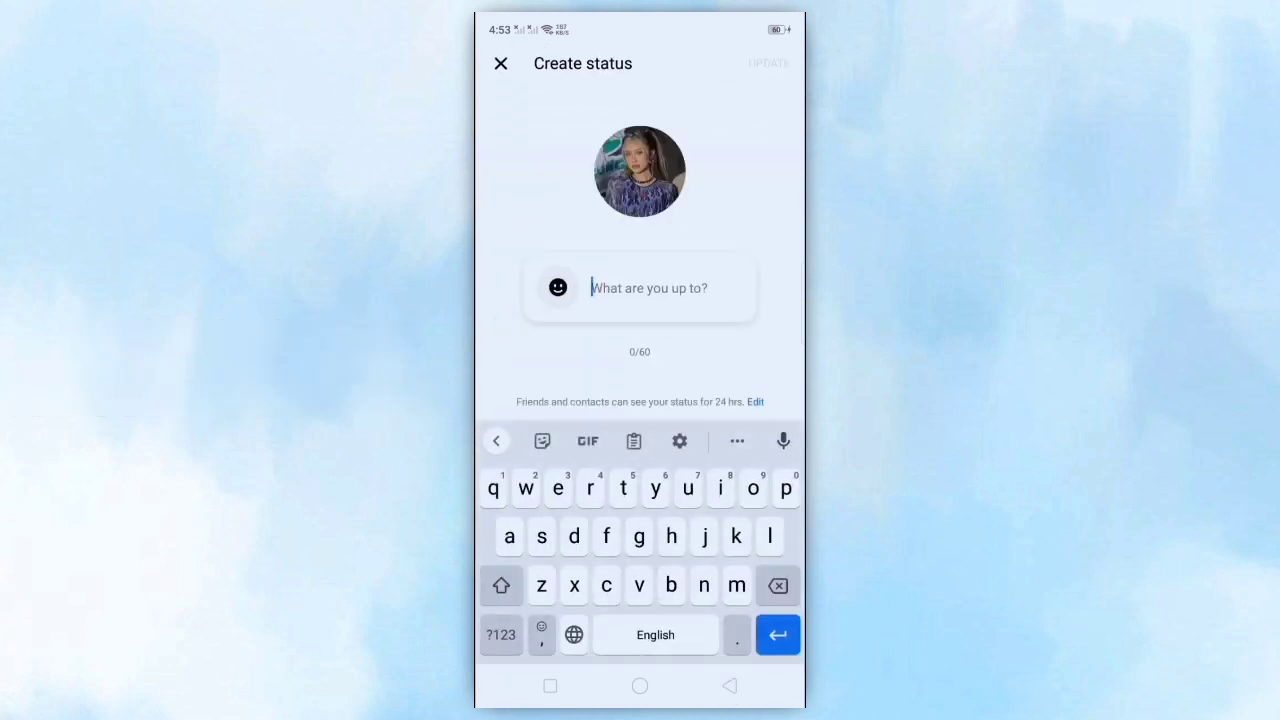
text(sleeping 😴)
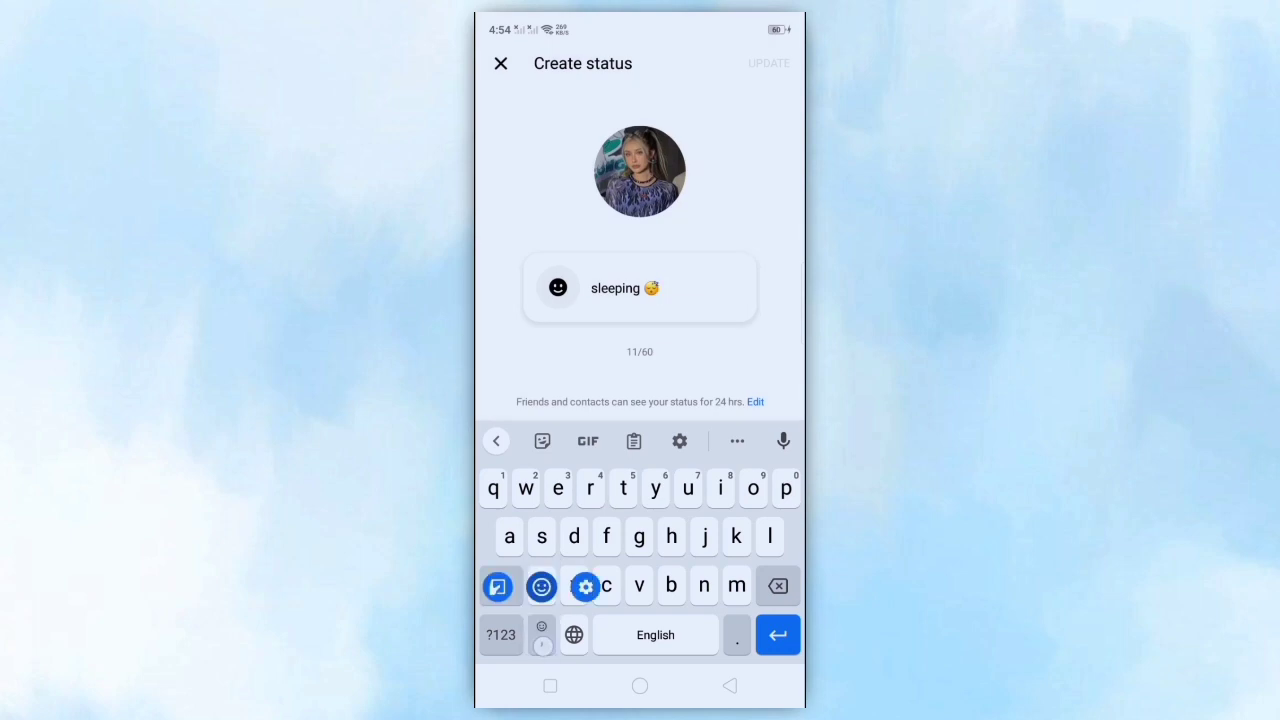
click(541, 586)
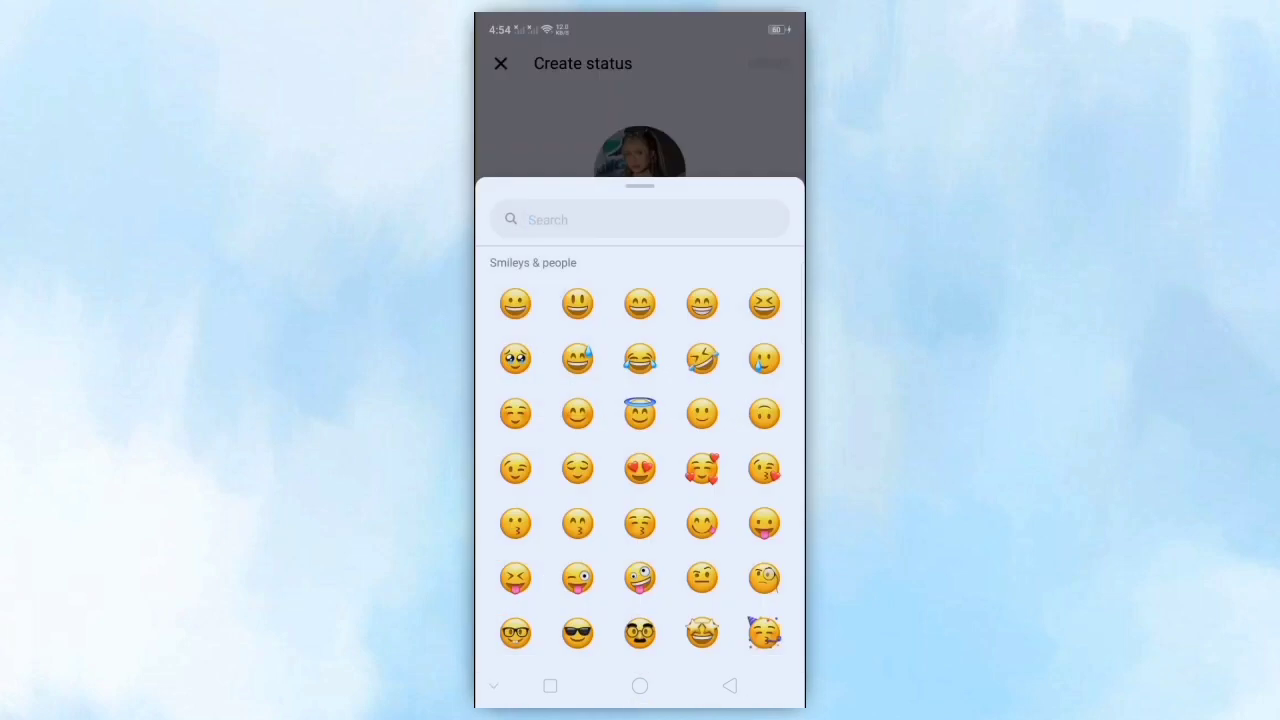
scroll(down, 3)
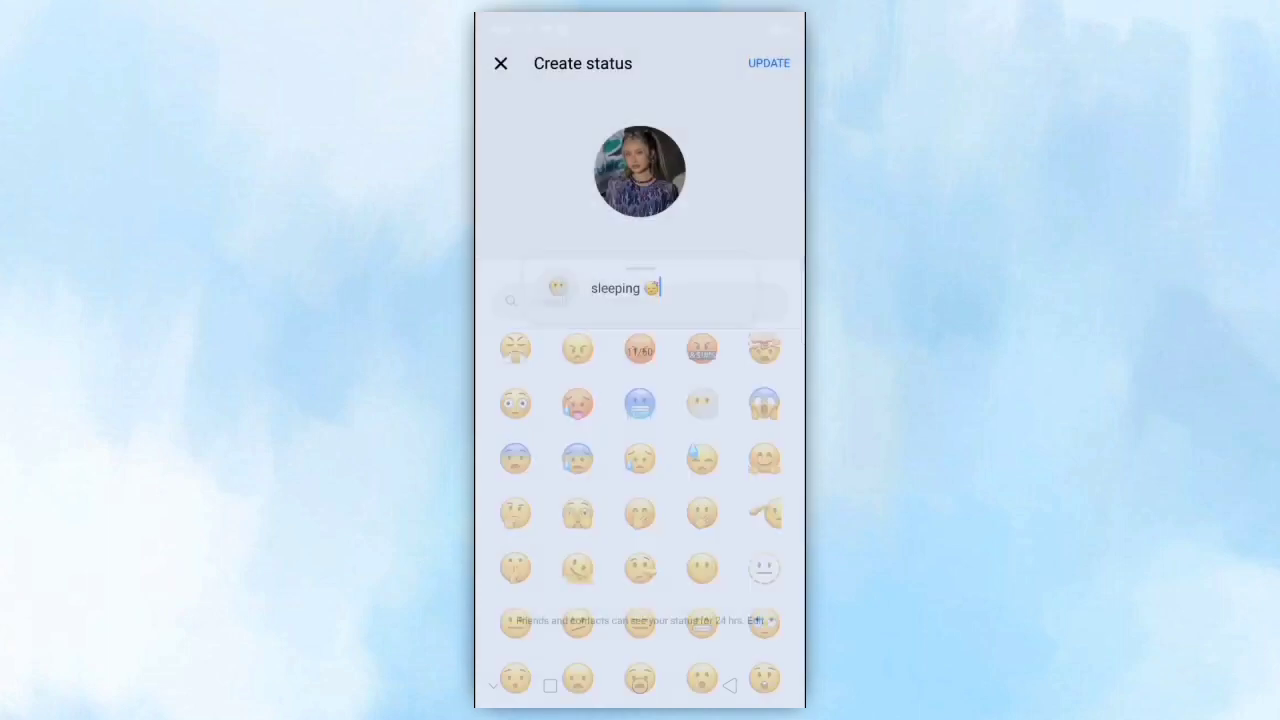
click(767, 63)
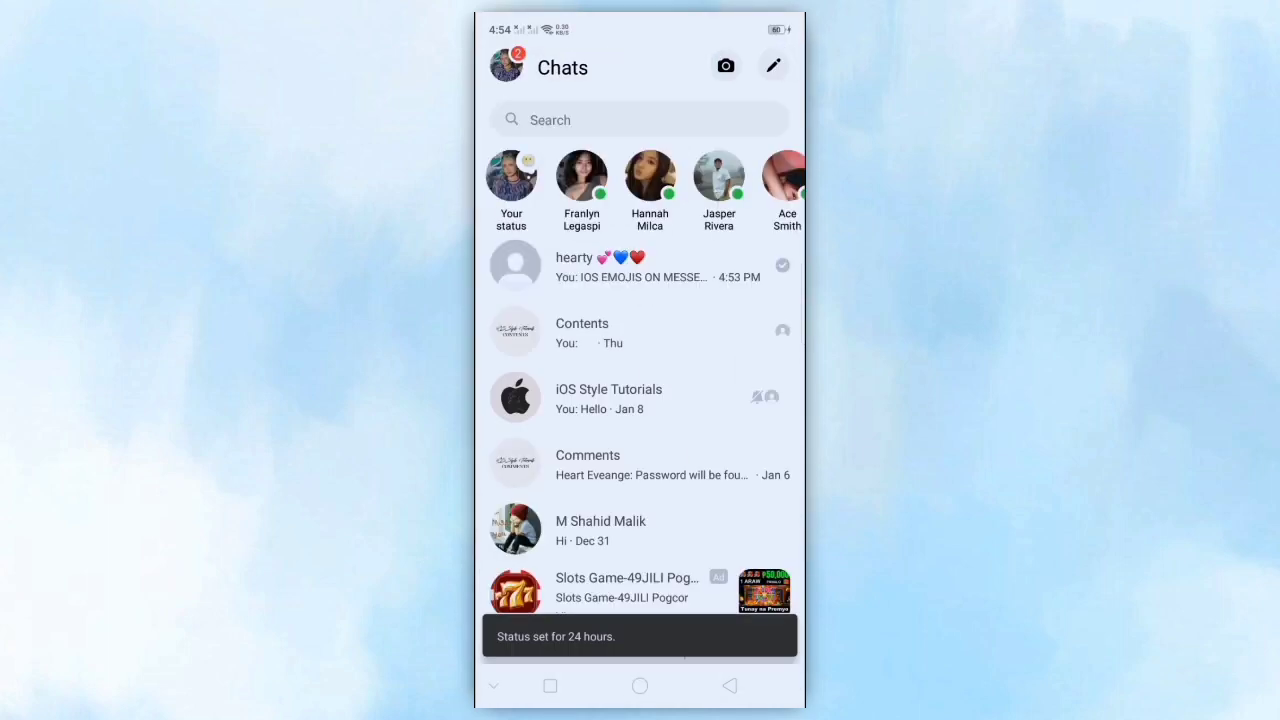
- View the posted status, close it, and start creating a new story
click(511, 175)
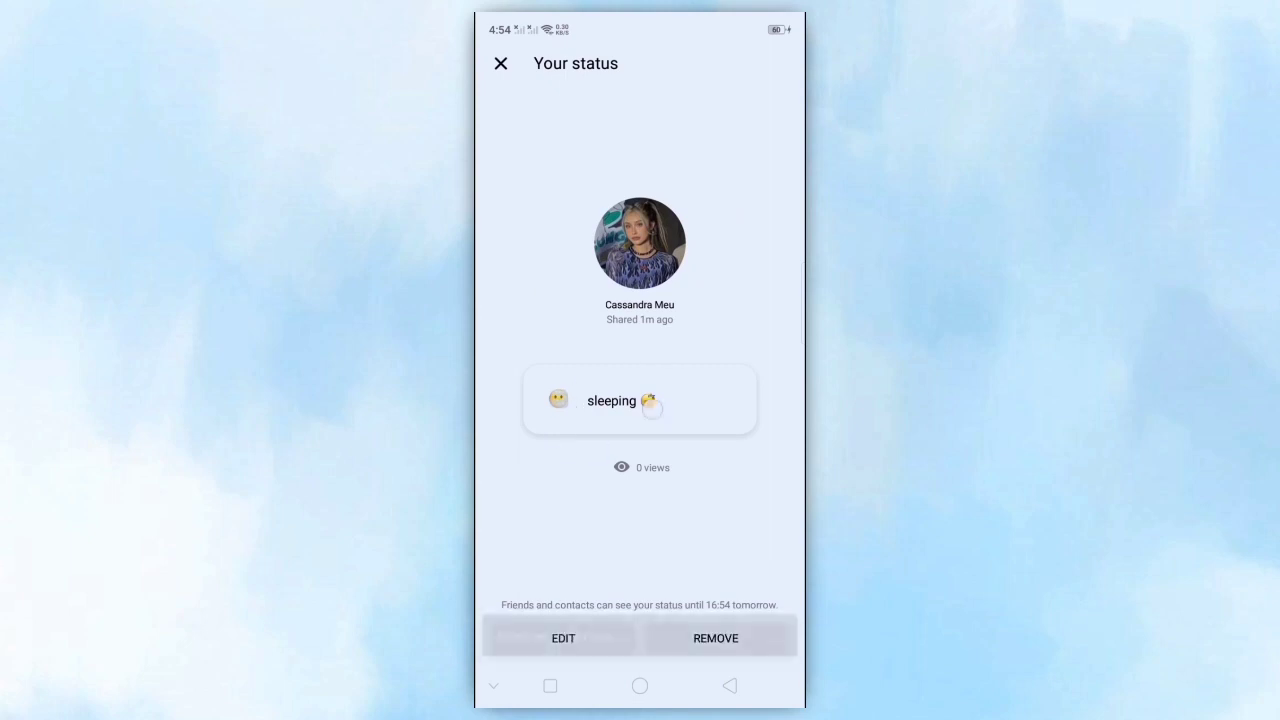
click(497, 63)
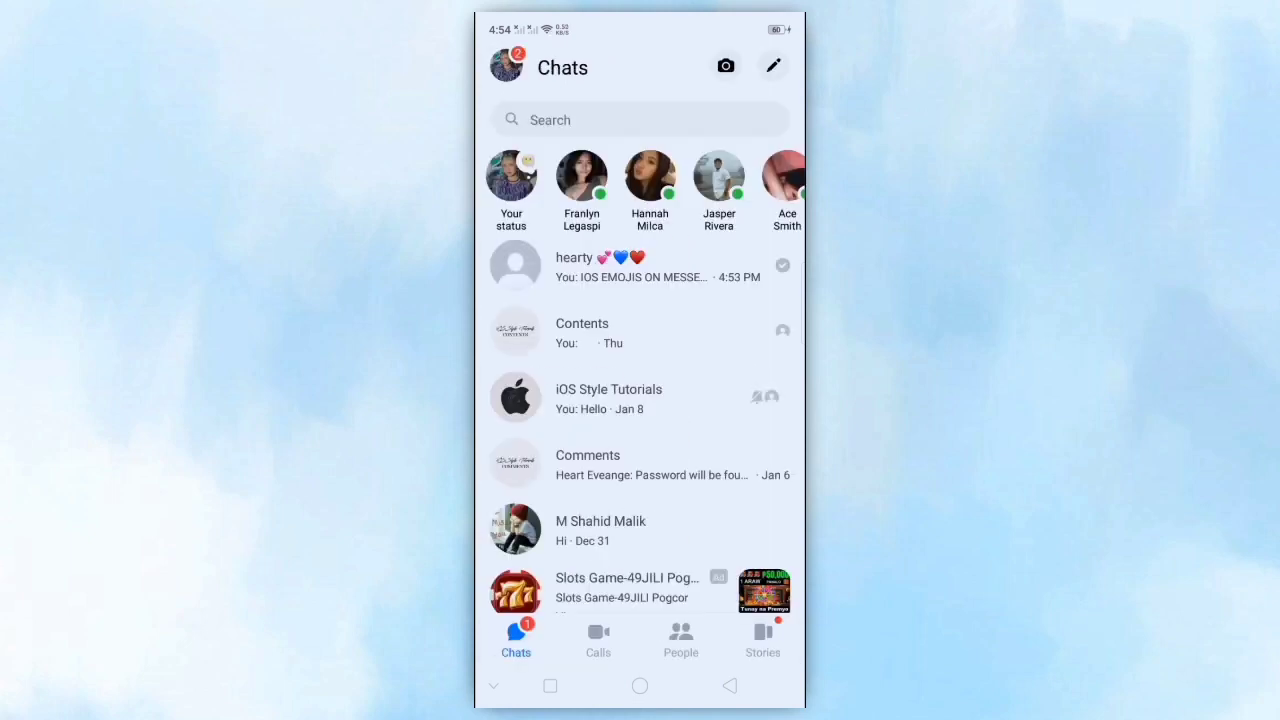
click(763, 637)
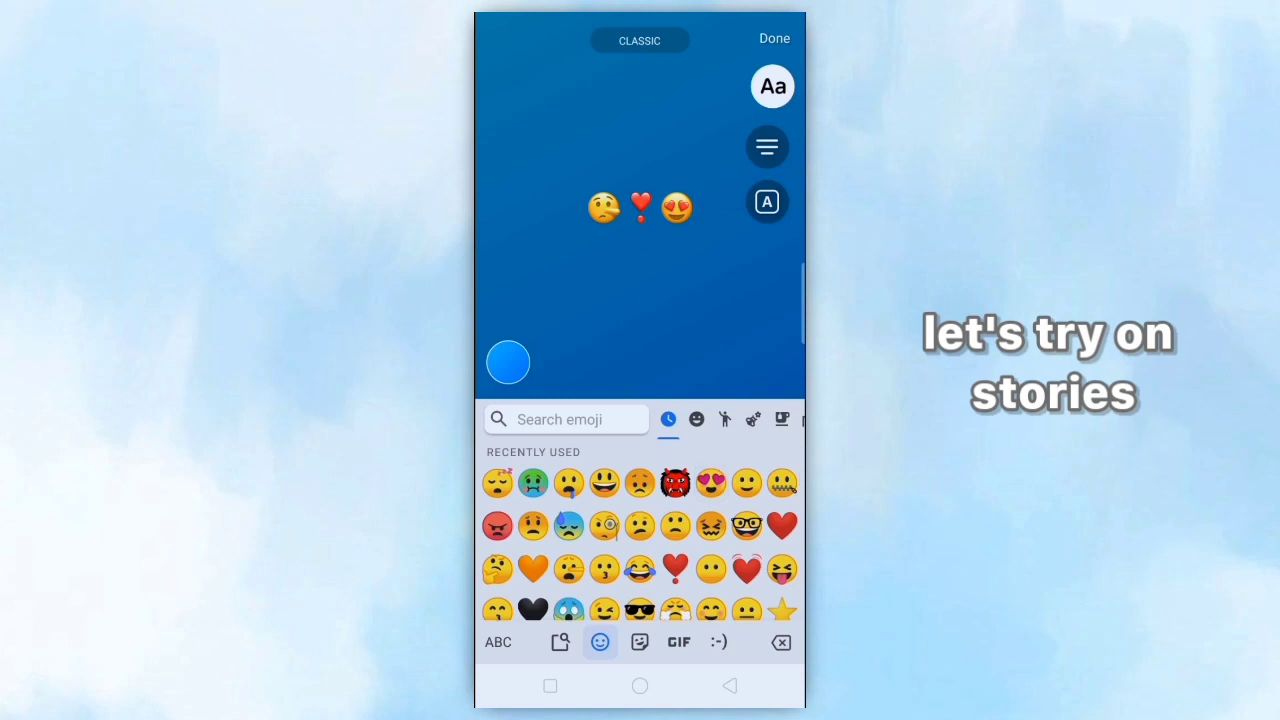
- Add another emoji to the text story's emoji row
click(696, 419)
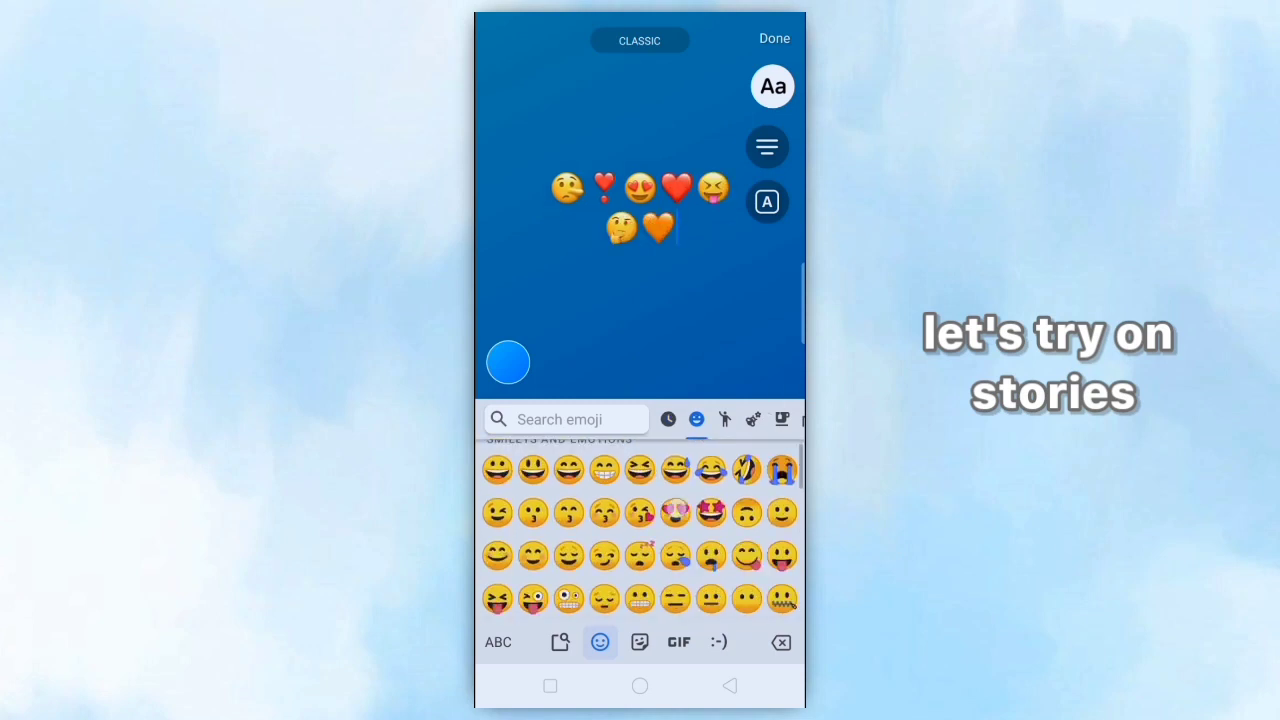